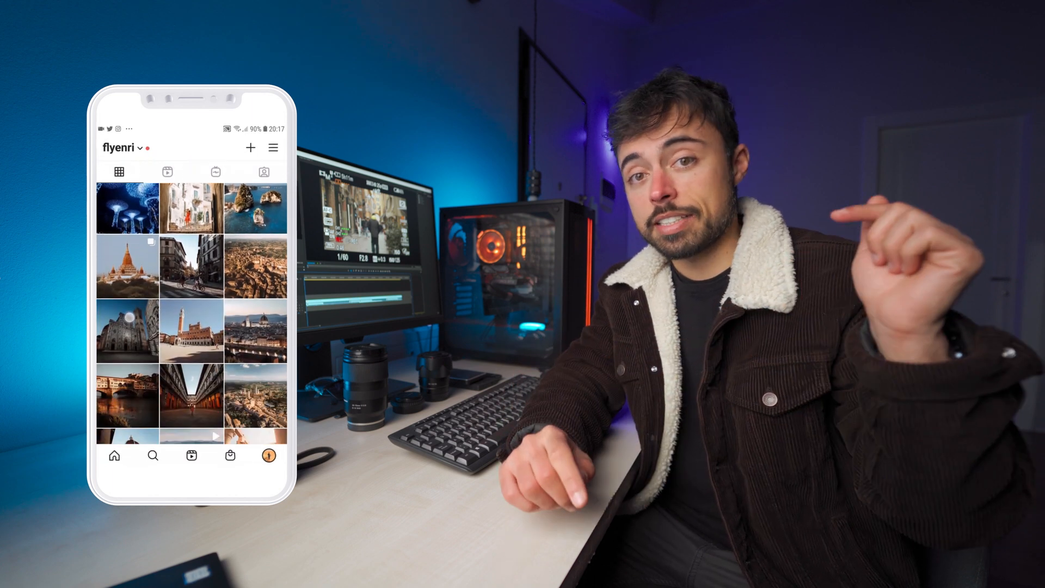
{"action": "scroll", "scroll_direction": "down", "scroll_amount": 3}
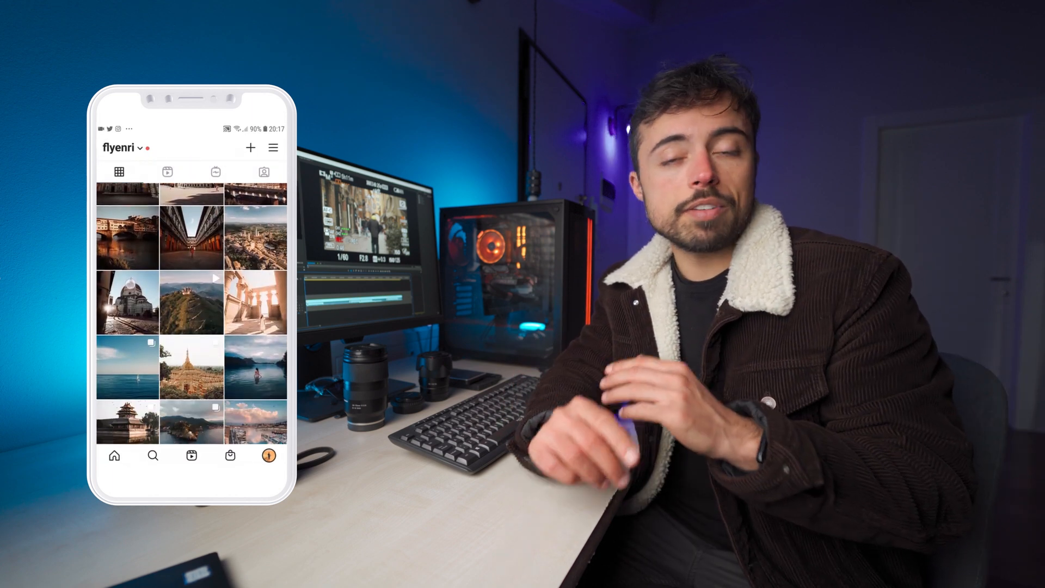